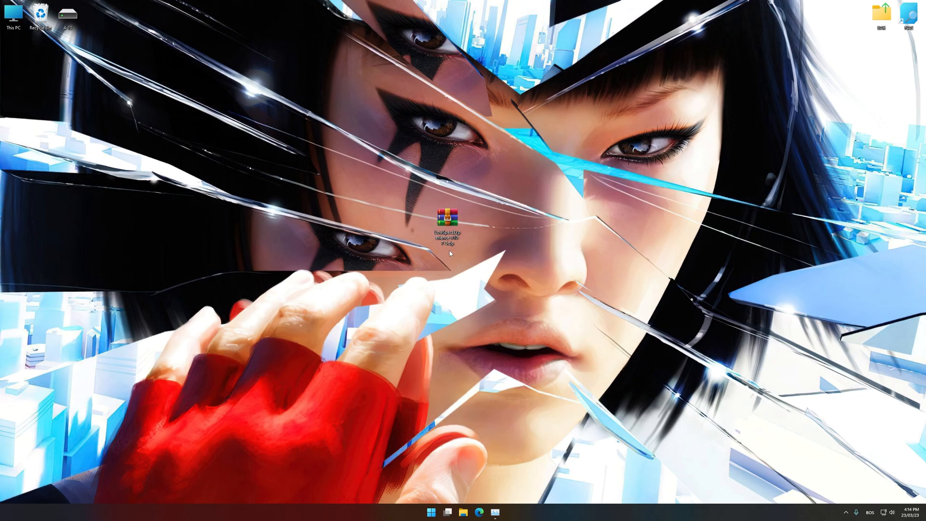
Extract the downloaded archive's contents onto the desktop via Extract All
right_click(445, 217)
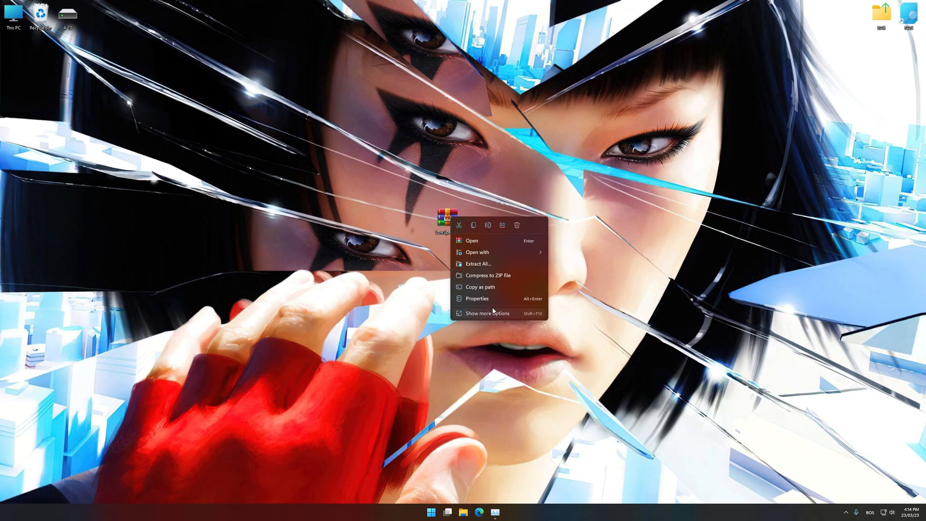
left_click(518, 258)
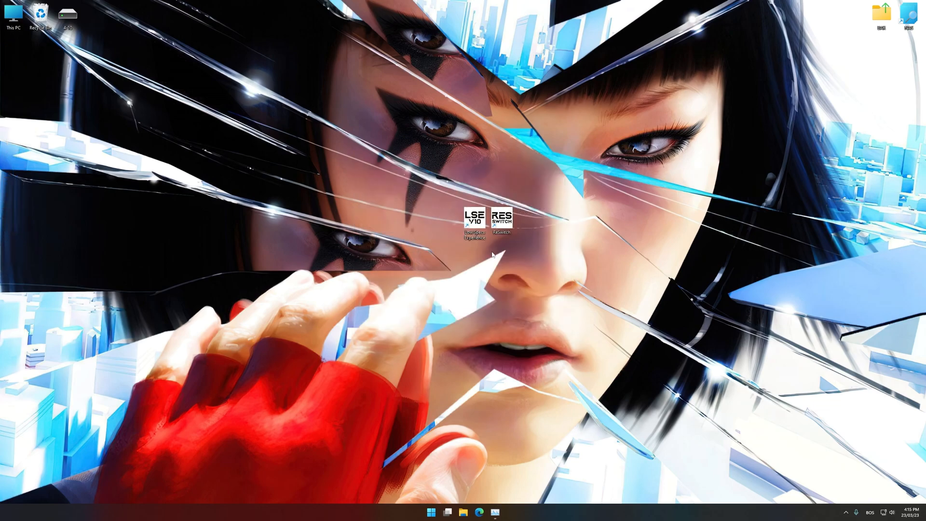
Launch LSE, load the Mirror's Edge package from the Optimization Catalog and confirm the supported-version message
double_click(471, 220)
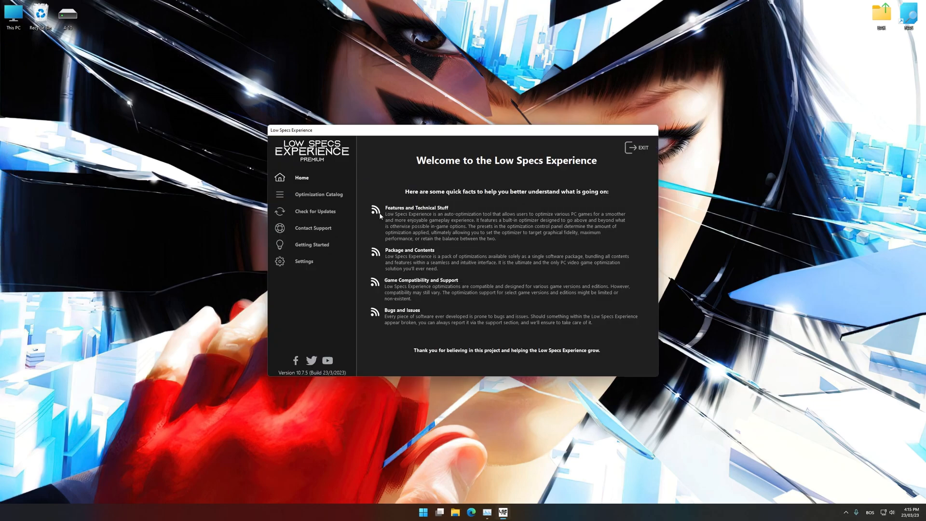
left_click(318, 195)
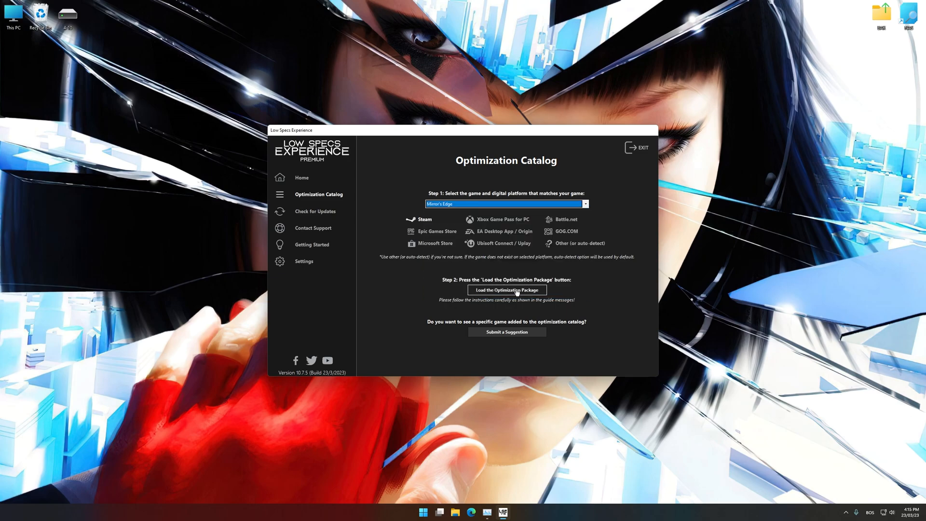
left_click(508, 290)
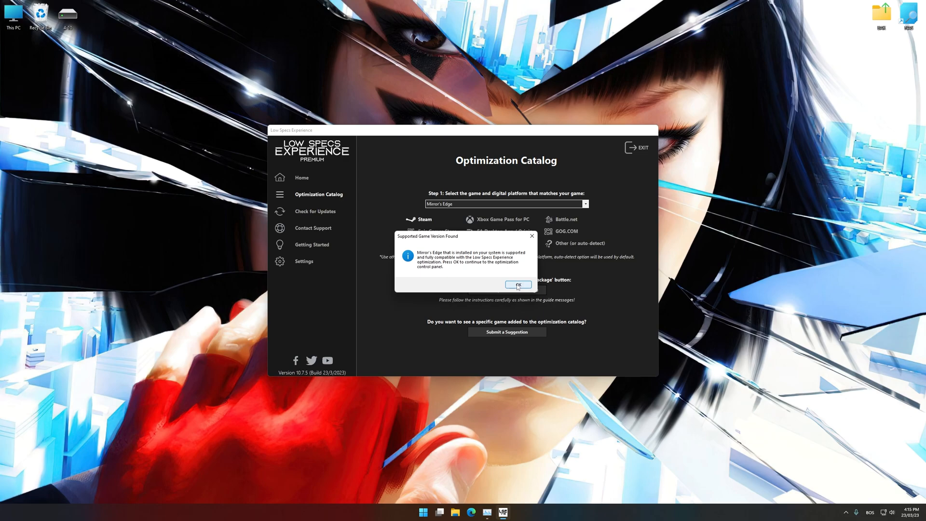
left_click(518, 285)
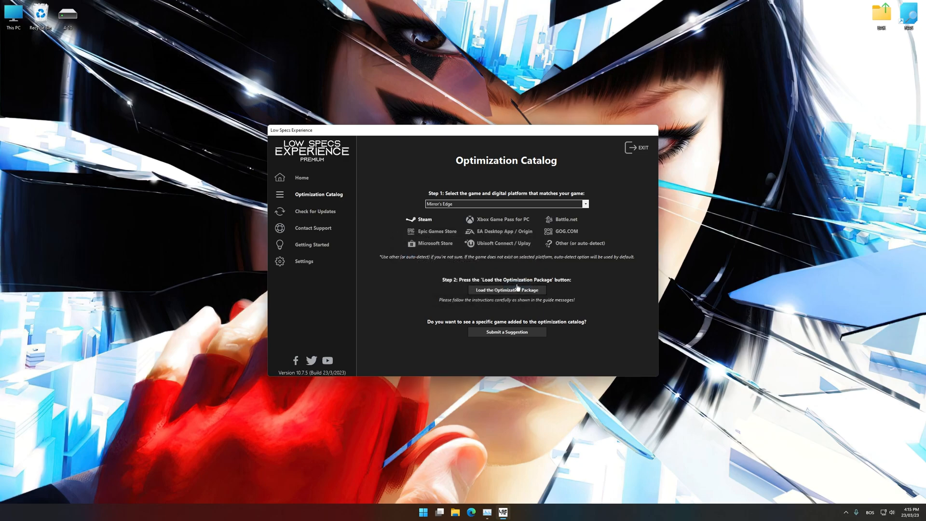
left_click(508, 290)
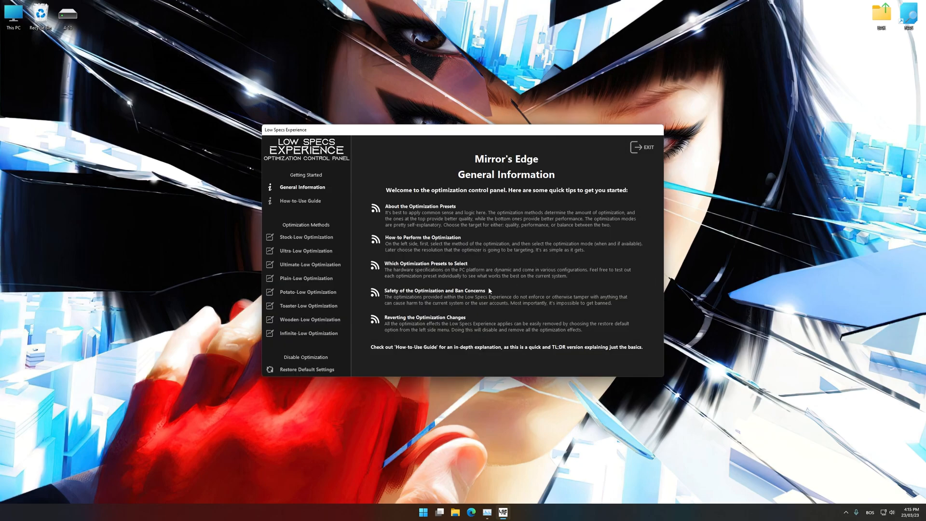
Execute the Plain-Low optimization for Mirror's Edge in Balanced mode at 3840 x 2160
left_click(305, 278)
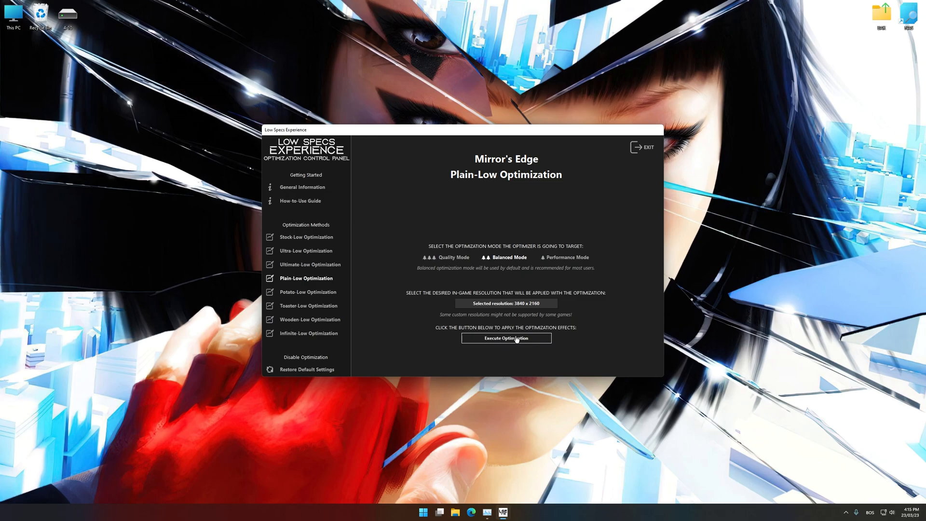
left_click(506, 339)
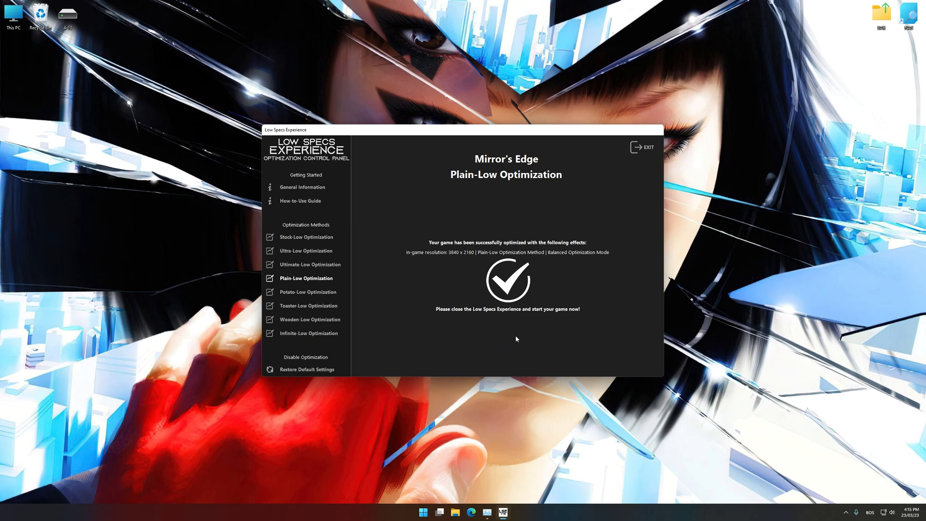
Restore Mirror's Edge to default settings, removing the applied optimization
left_click(307, 368)
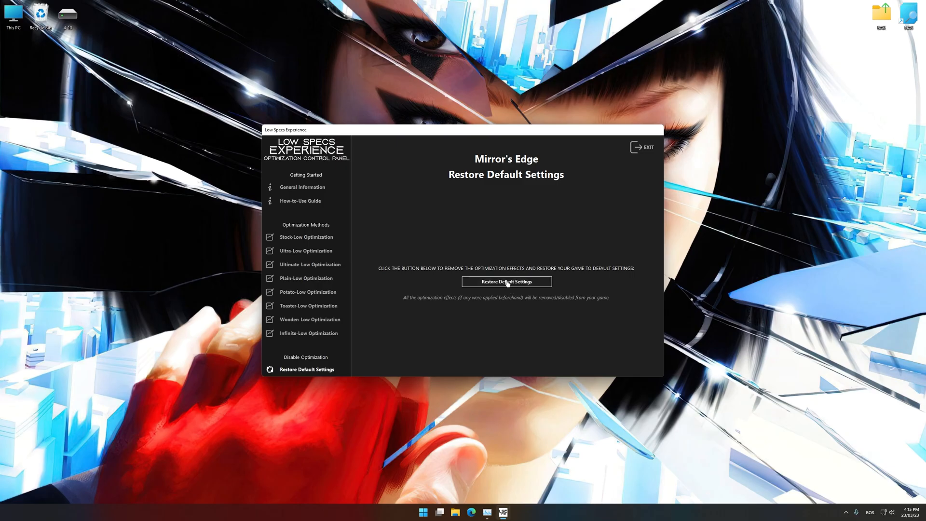
left_click(506, 282)
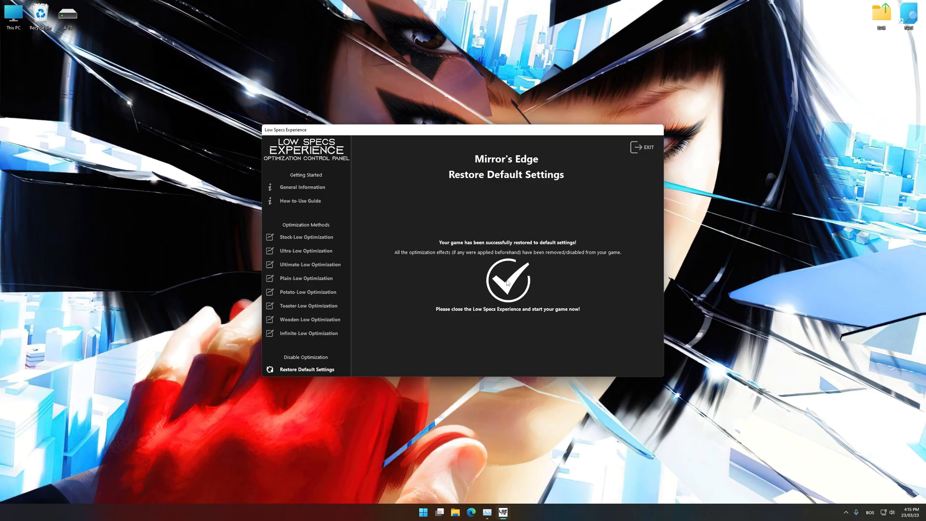